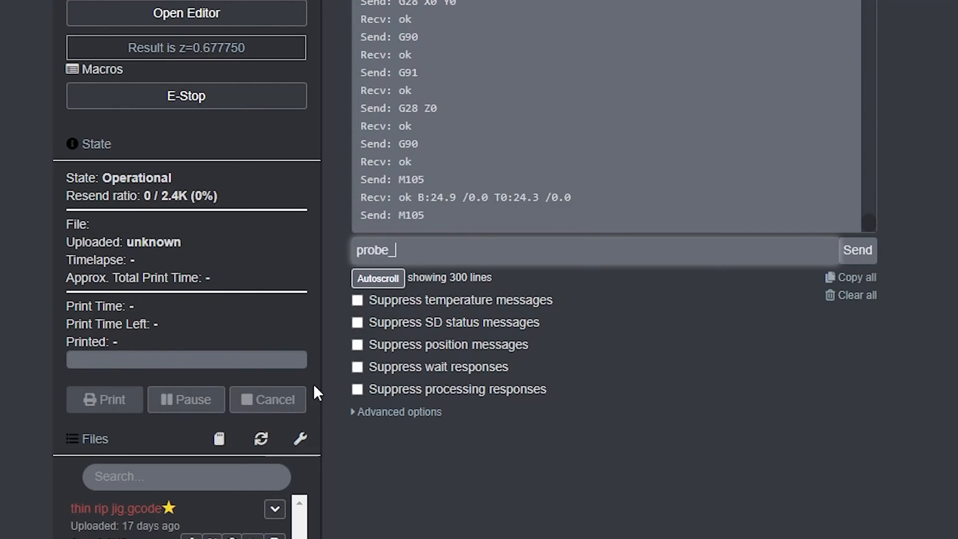
# - Run probe_calibrate, probing z=0.664 and starting manual Z probing at Z 5.664
pyautogui.write('calibrate')
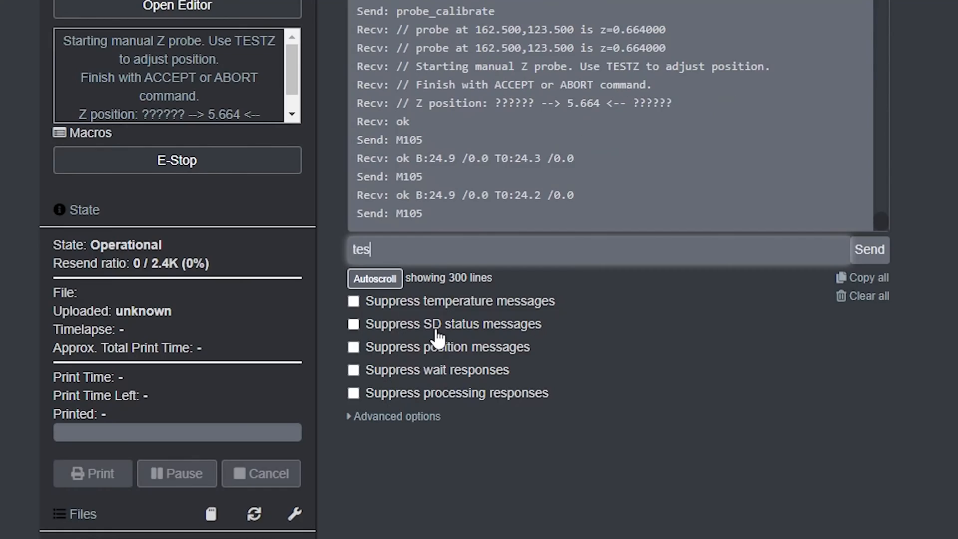
# - Step the nozzle down with TESTZ to Z 0.514 and accept, giving z_offset 0.150
pyautogui.write('tz')
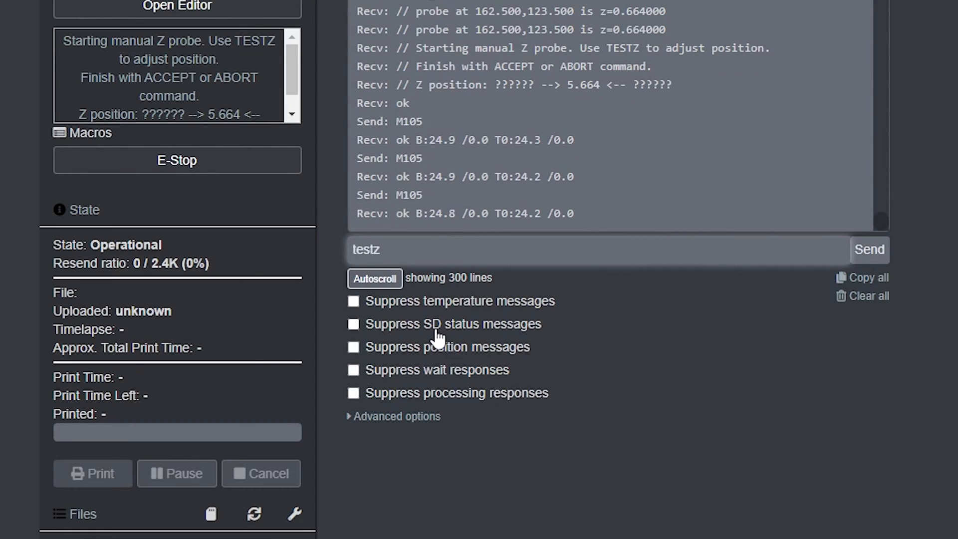
pyautogui.write('z=')
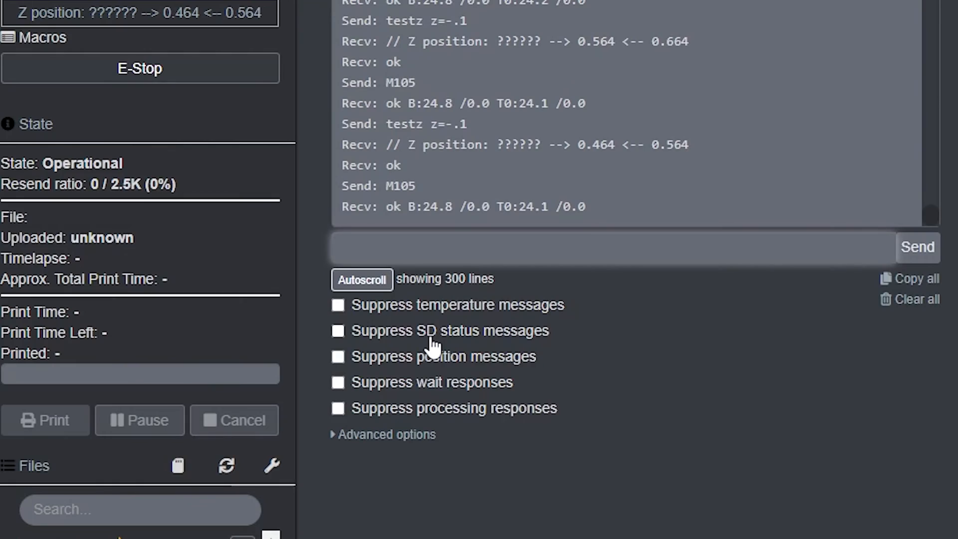
pyautogui.write('testz z=.1')
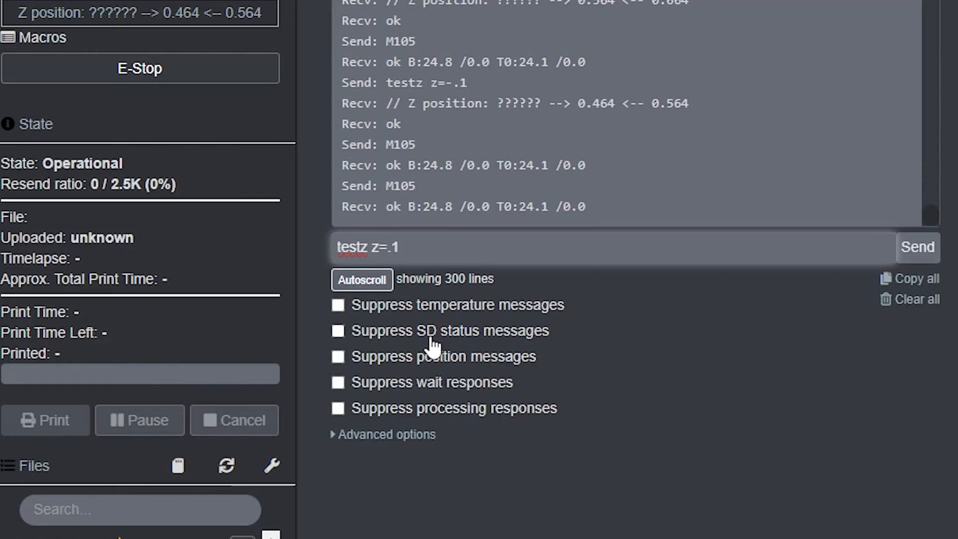
pyautogui.press('Backspace')
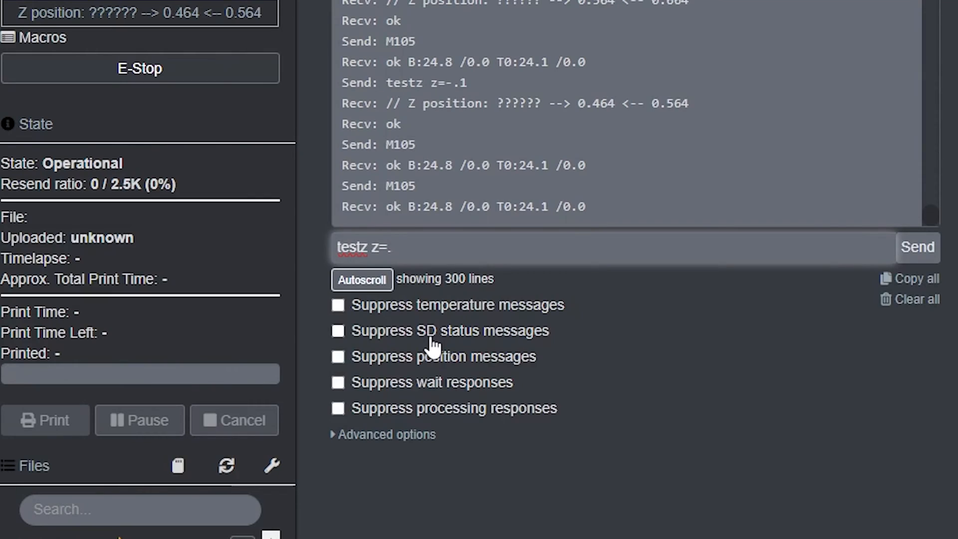
pyautogui.write('05')
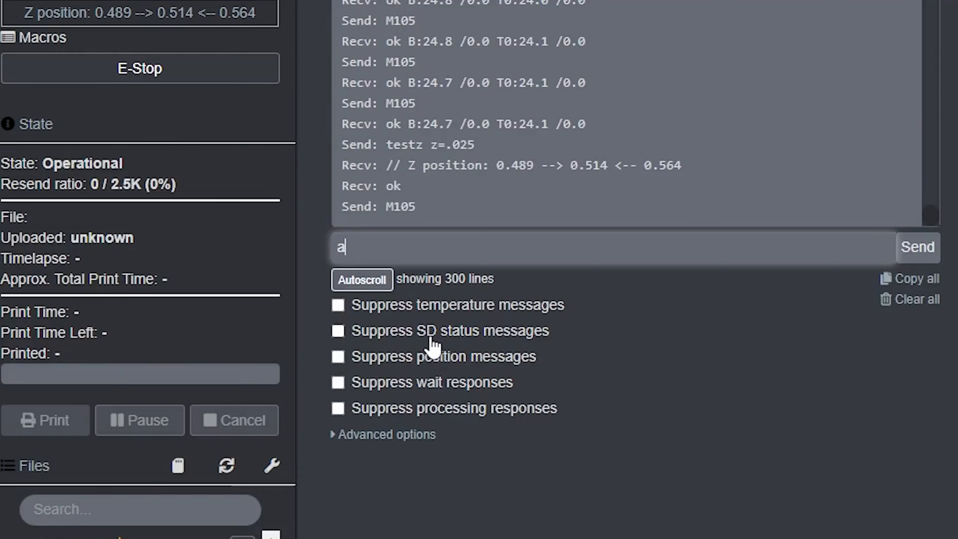
pyautogui.write('s')
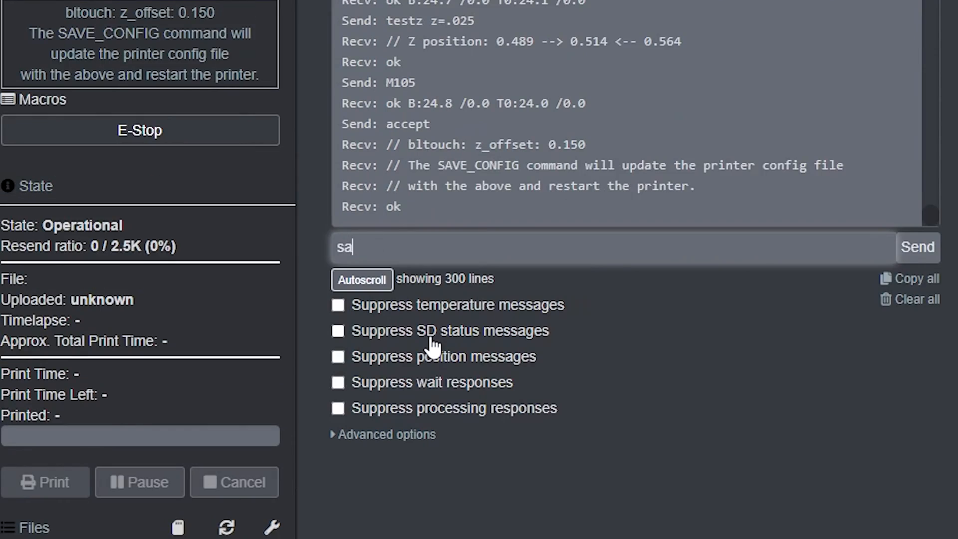